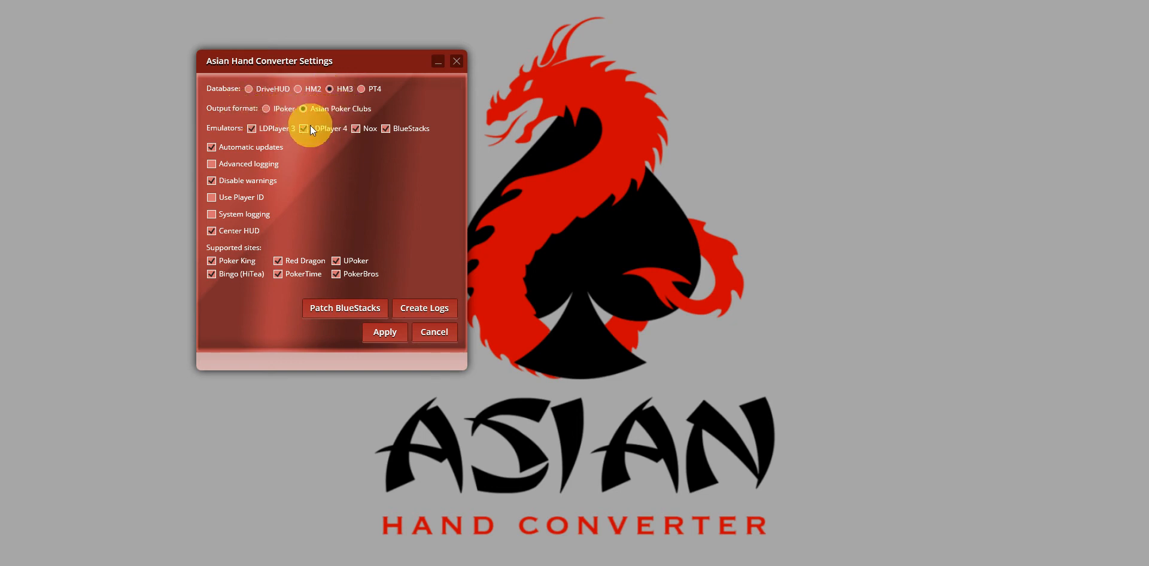
pyautogui.moveTo(375, 164)
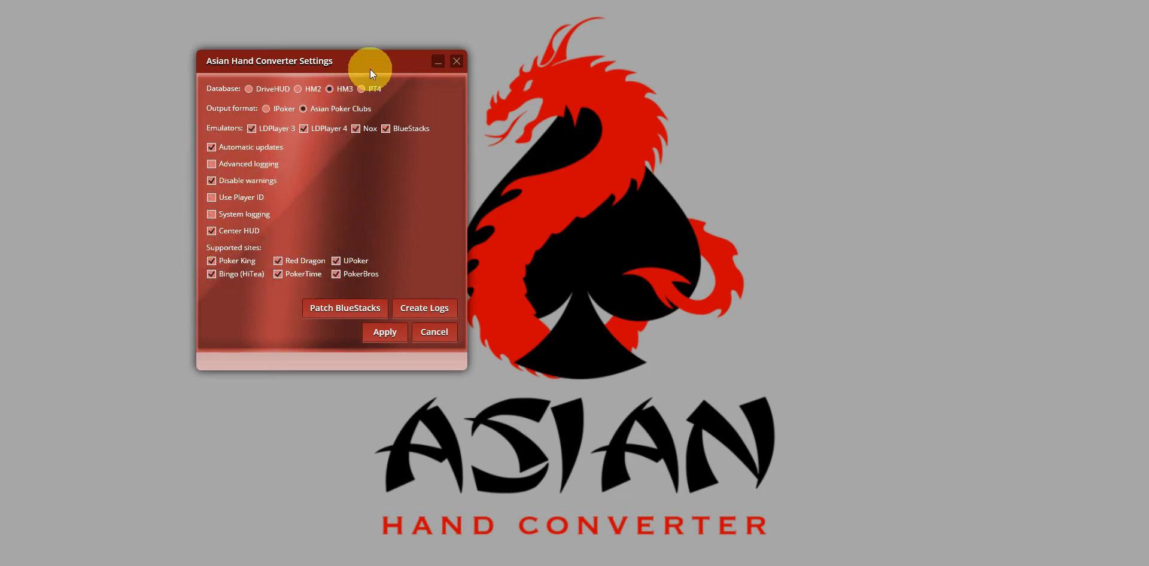
# - Start patching the BlueStacks instances with Patch BlueStacks
pyautogui.click(343, 308)
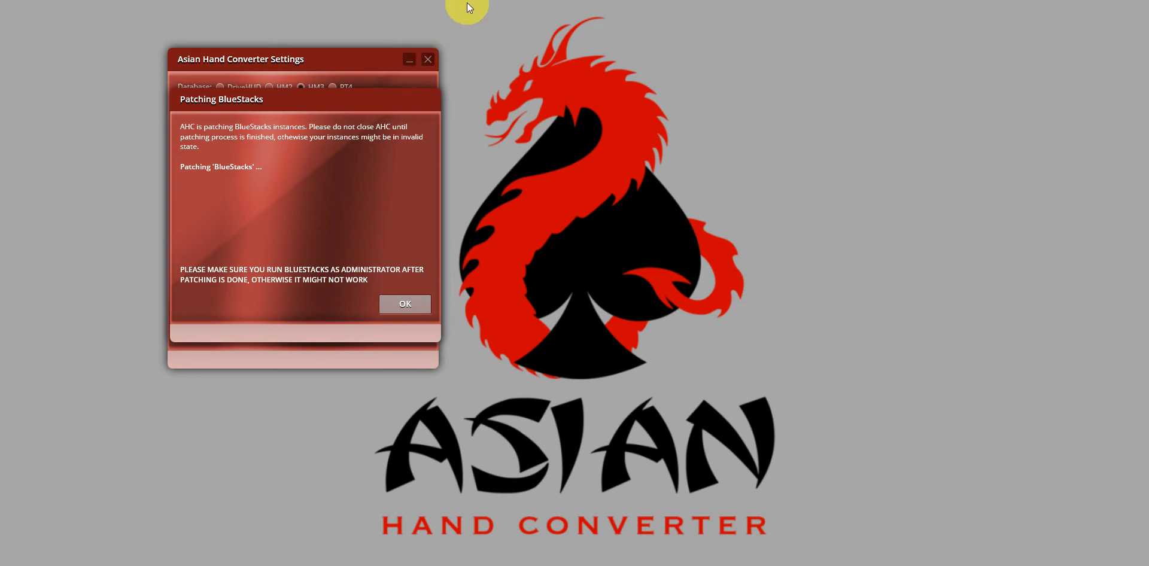
# - Acknowledge the patching notice and start the table catcher
pyautogui.click(404, 304)
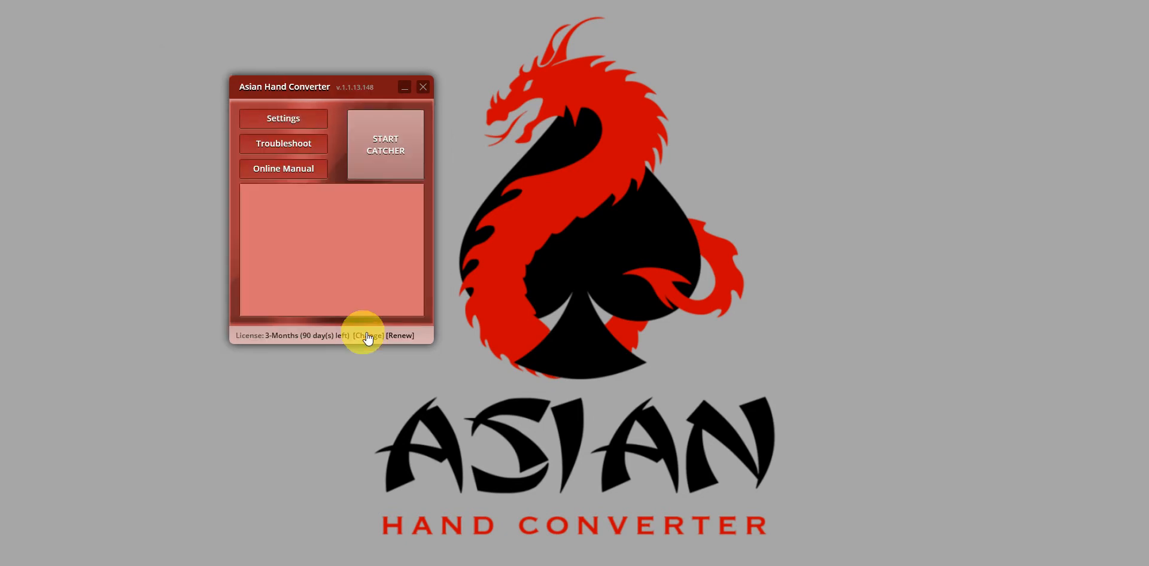
pyautogui.click(385, 144)
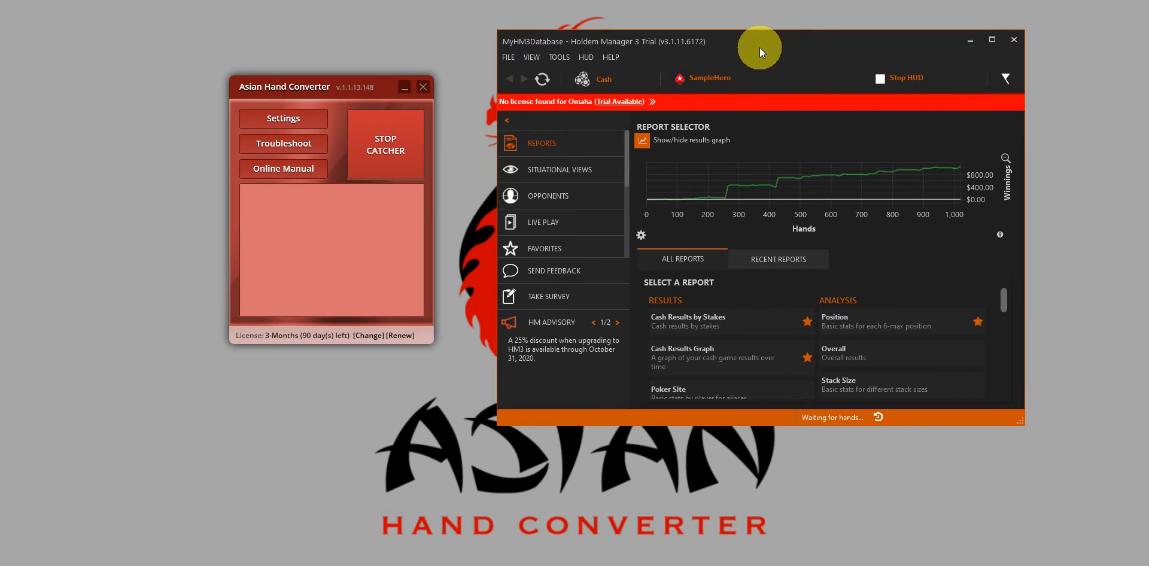
pyautogui.moveTo(561, 57)
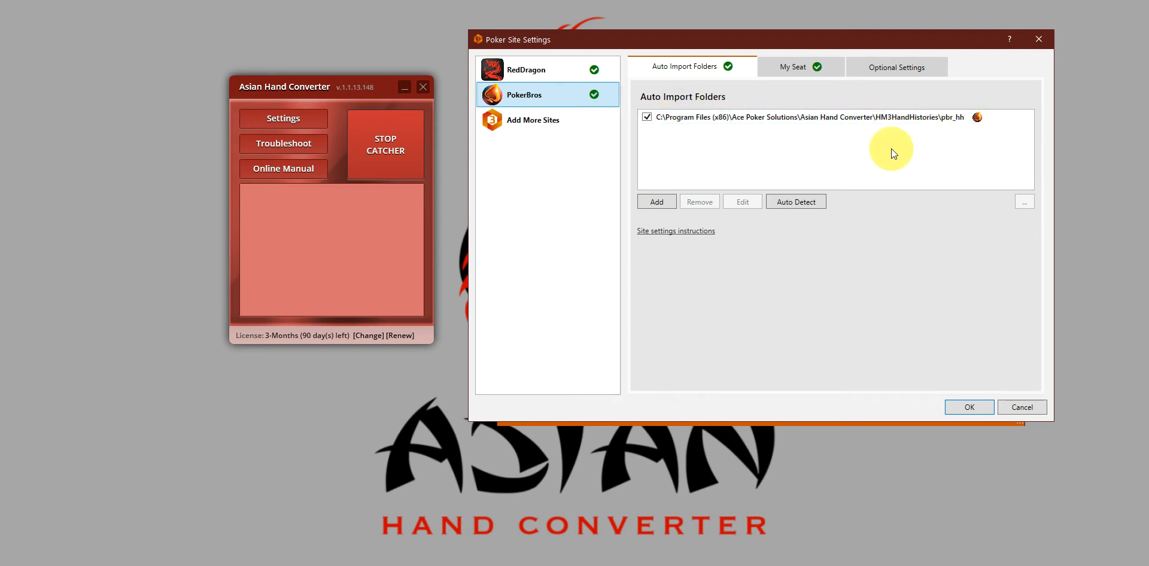
# - Confirm PokerBros auto-import from the pbr_hh folder and enable the HUD
pyautogui.click(968, 407)
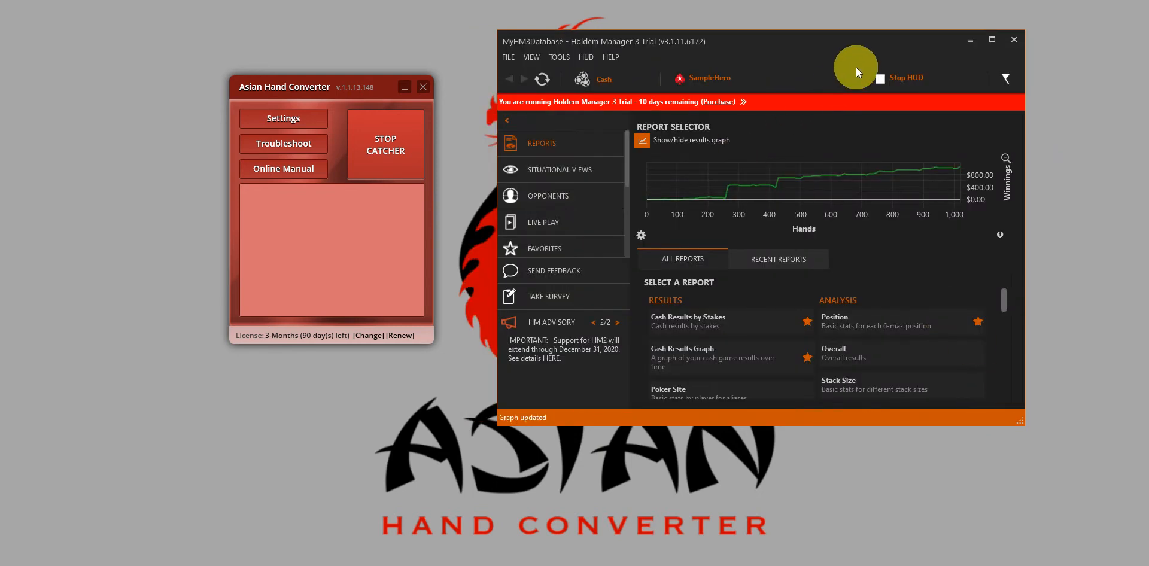
pyautogui.moveTo(916, 78)
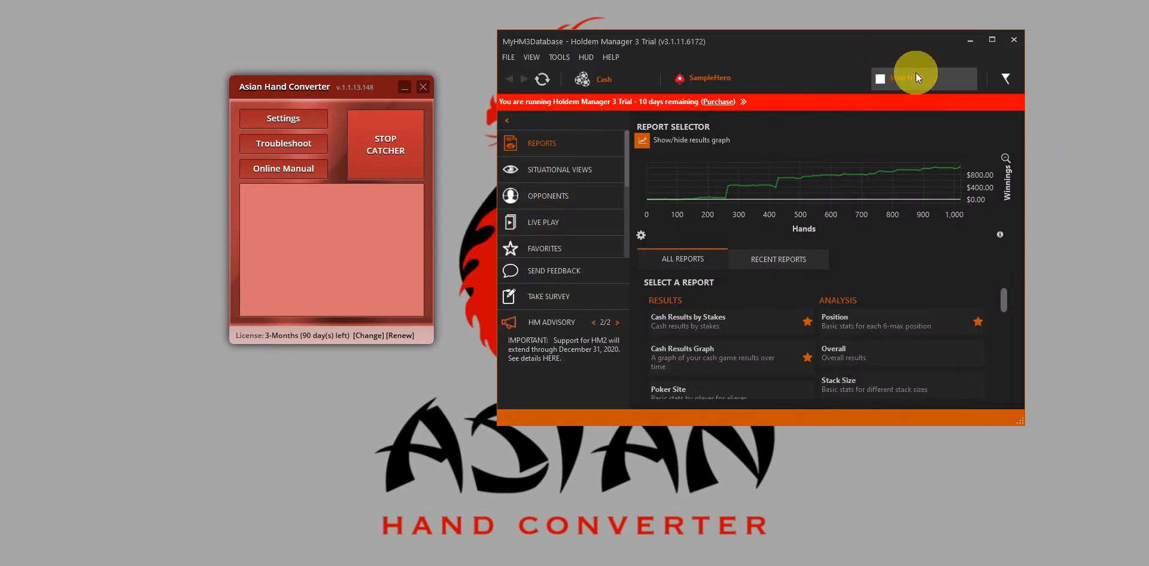
pyautogui.click(593, 322)
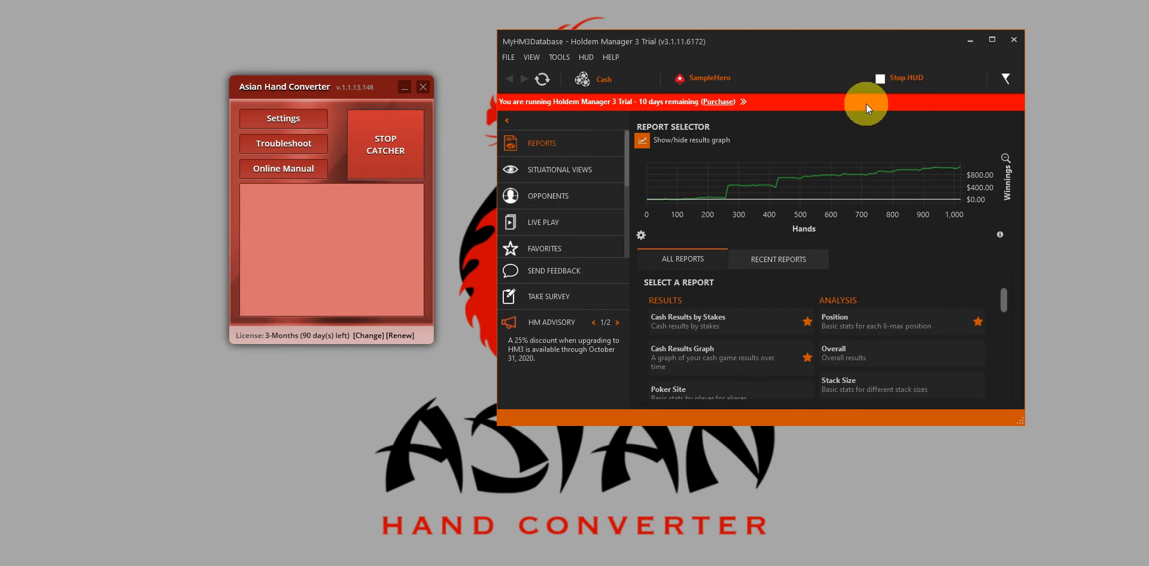
pyautogui.moveTo(855, 117)
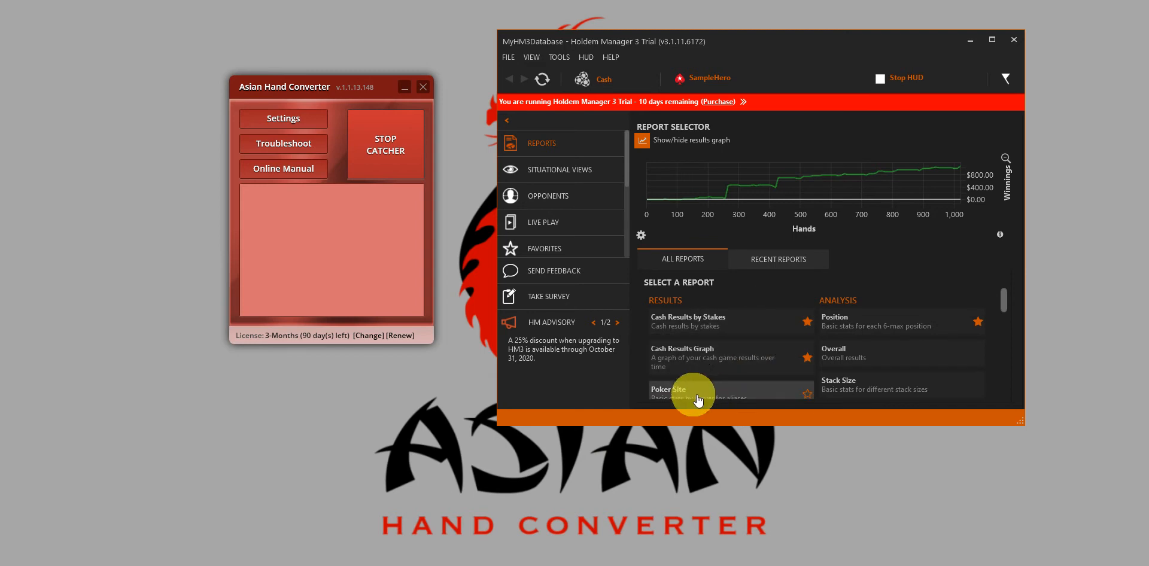
pyautogui.moveTo(674, 471)
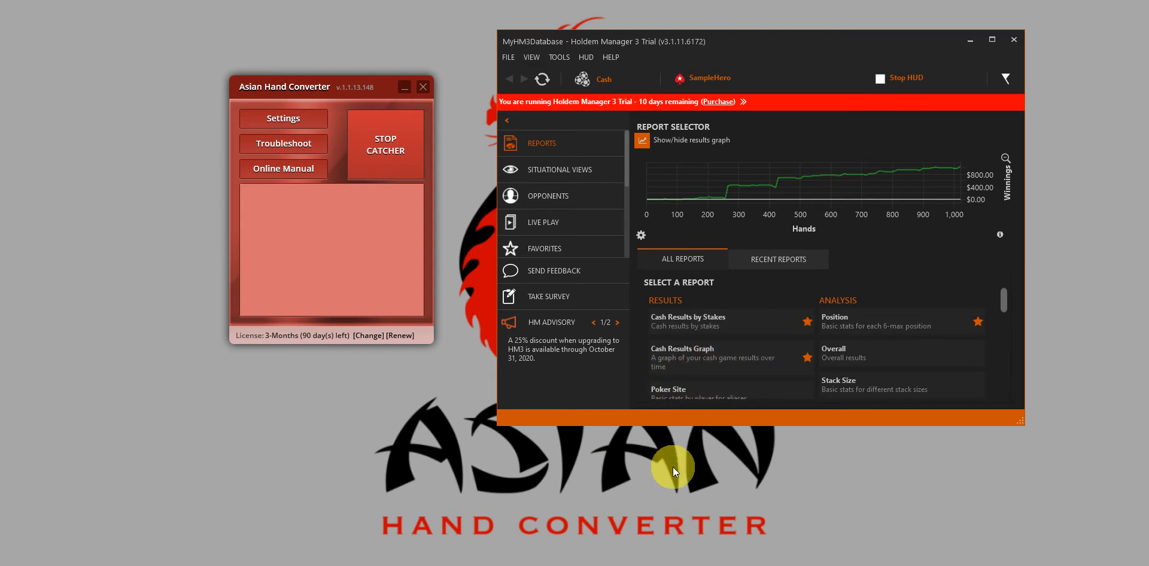
pyautogui.moveTo(674, 472)
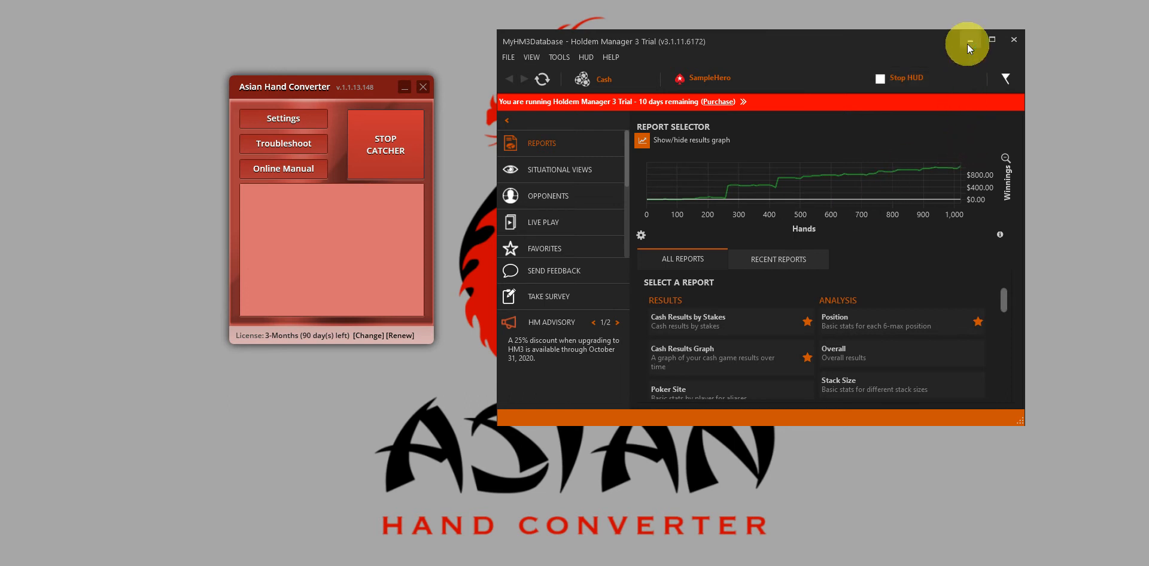
# - Launch BlueStacks past the RAM warning and show My games
pyautogui.click(967, 40)
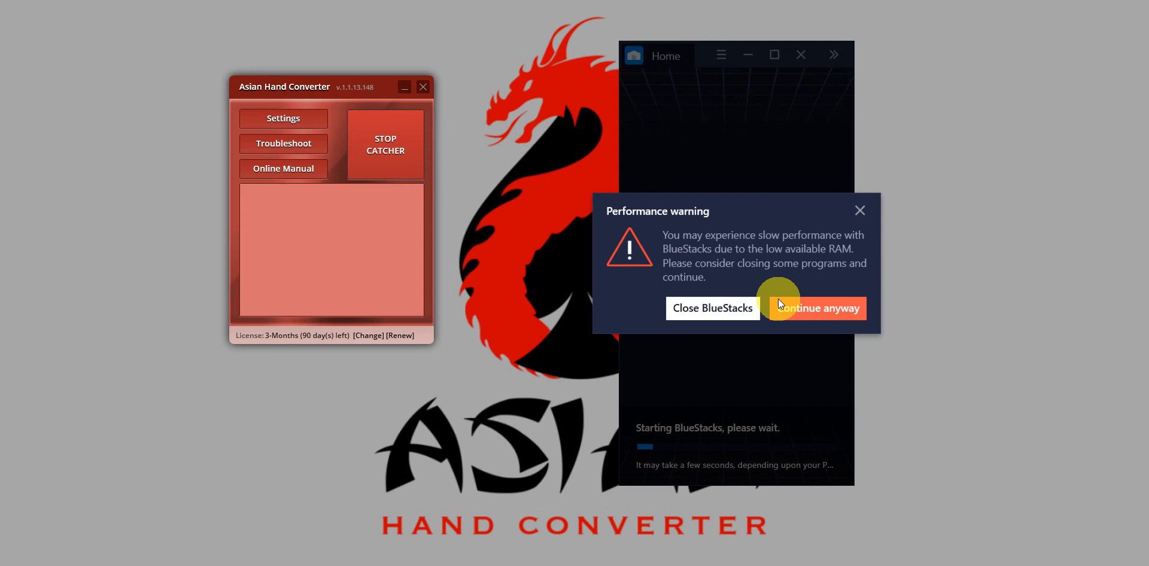
pyautogui.click(813, 308)
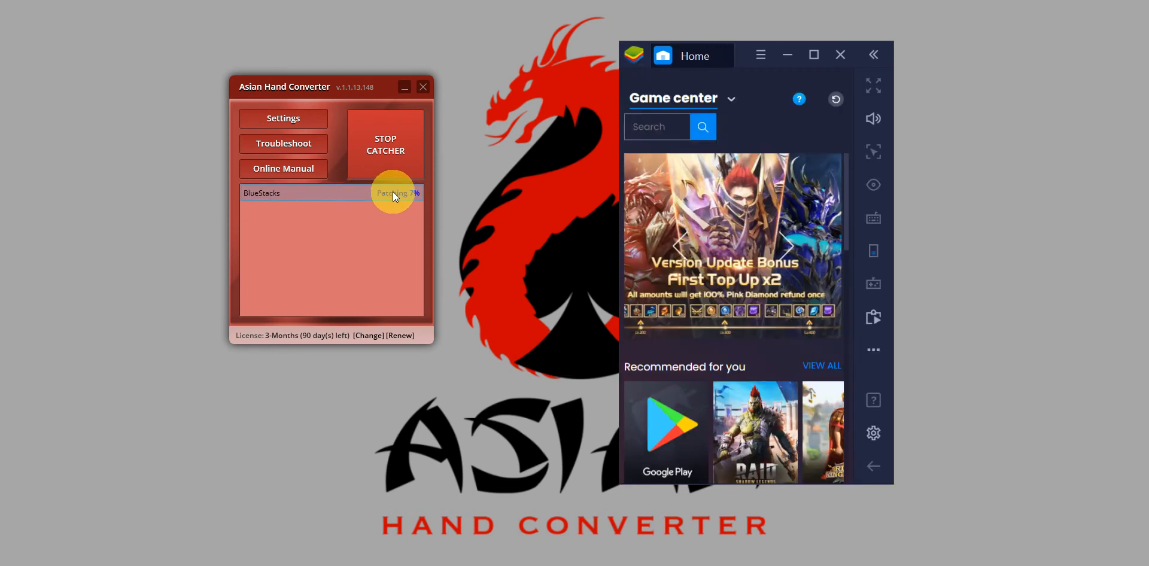
pyautogui.moveTo(319, 191)
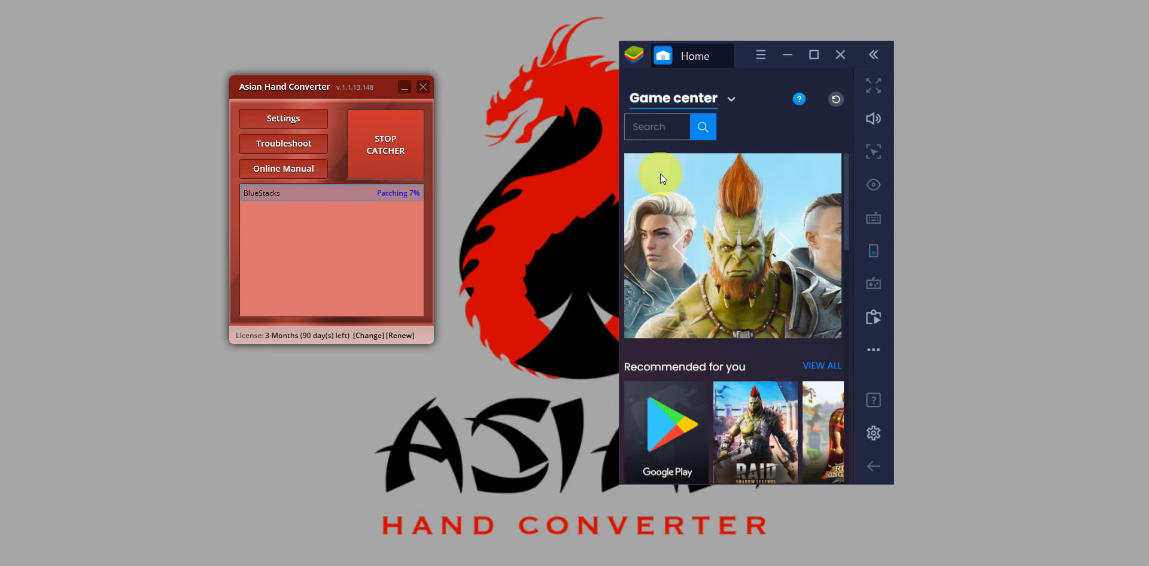
pyautogui.click(730, 99)
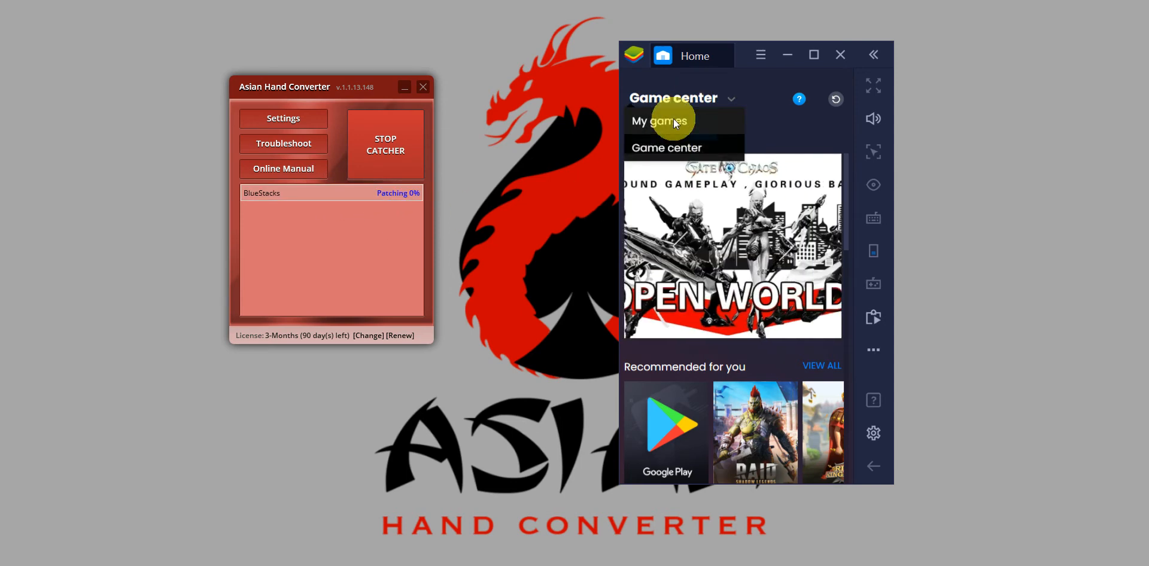
pyautogui.click(647, 121)
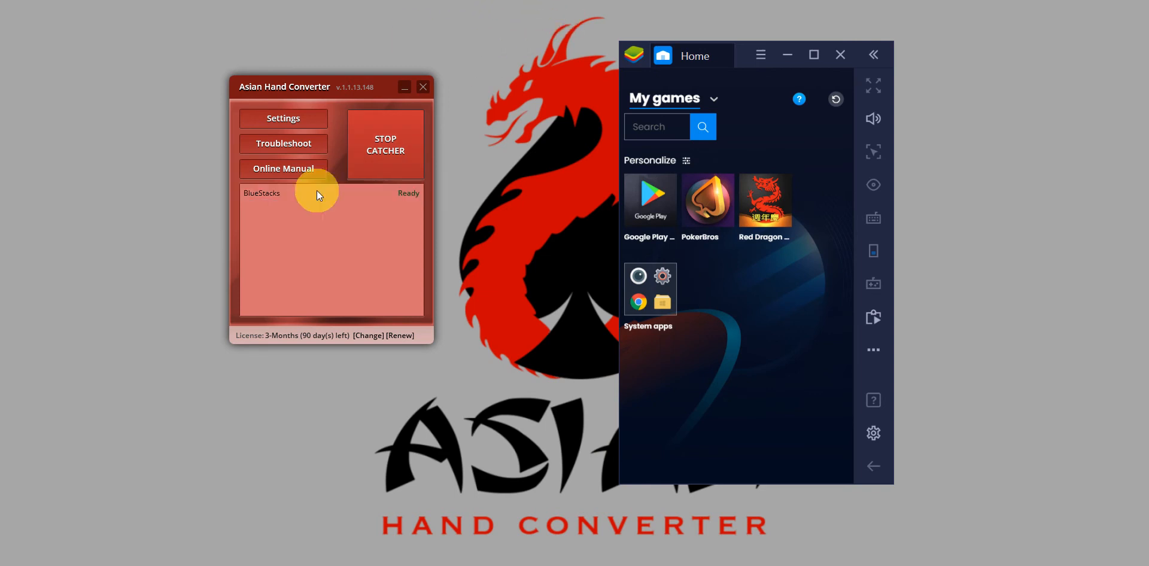
pyautogui.moveTo(312, 207)
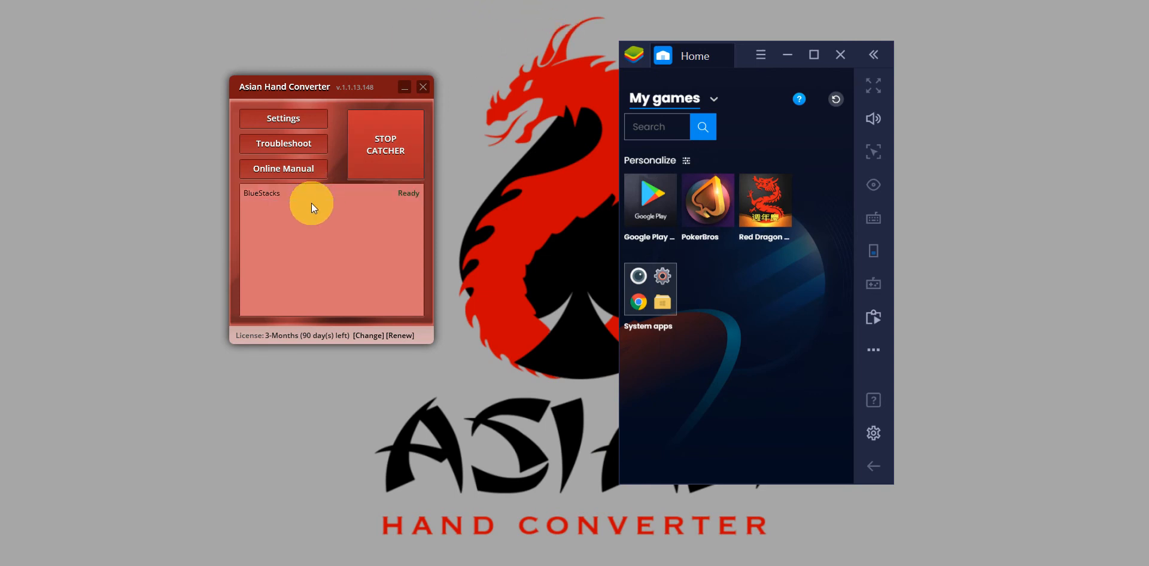
pyautogui.moveTo(412, 199)
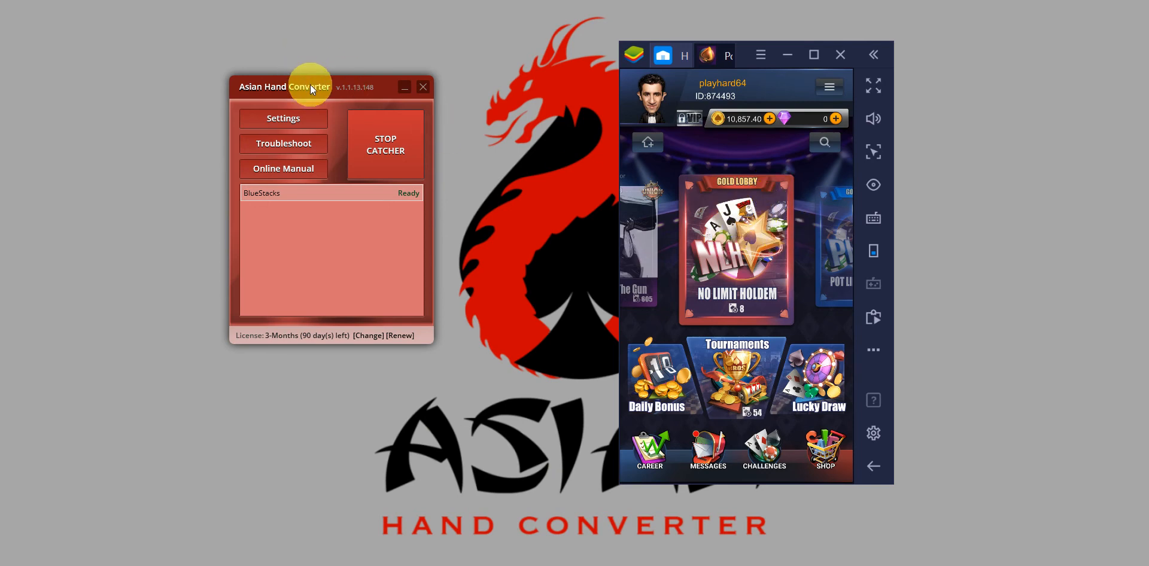
# - Enter the Under The Gun club and filter to NLH tables
pyautogui.moveTo(308, 86); pyautogui.dragTo(330, 104)
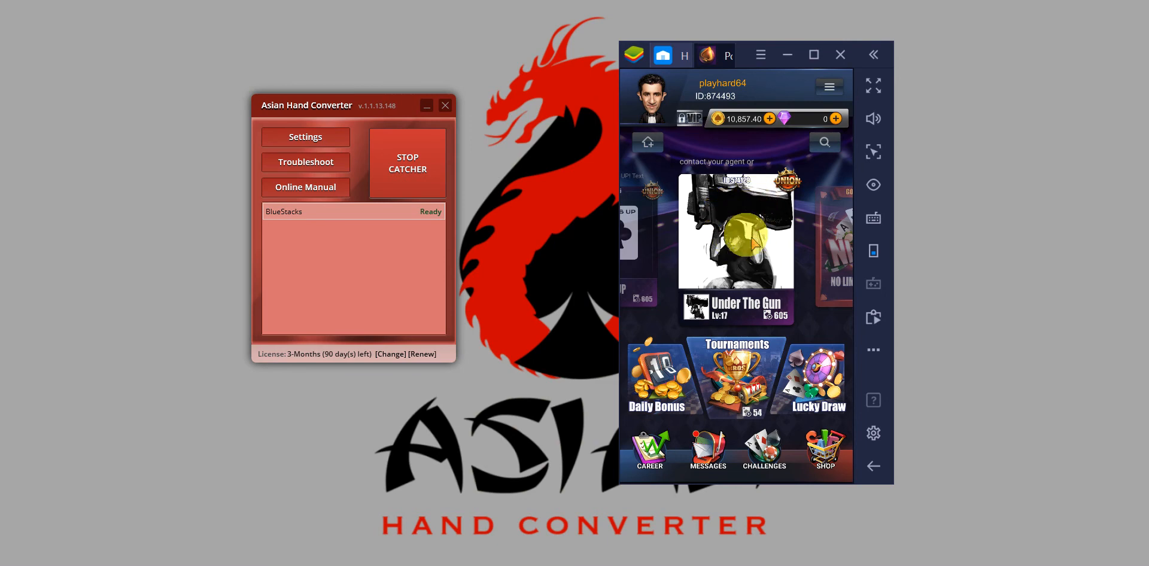
pyautogui.click(733, 247)
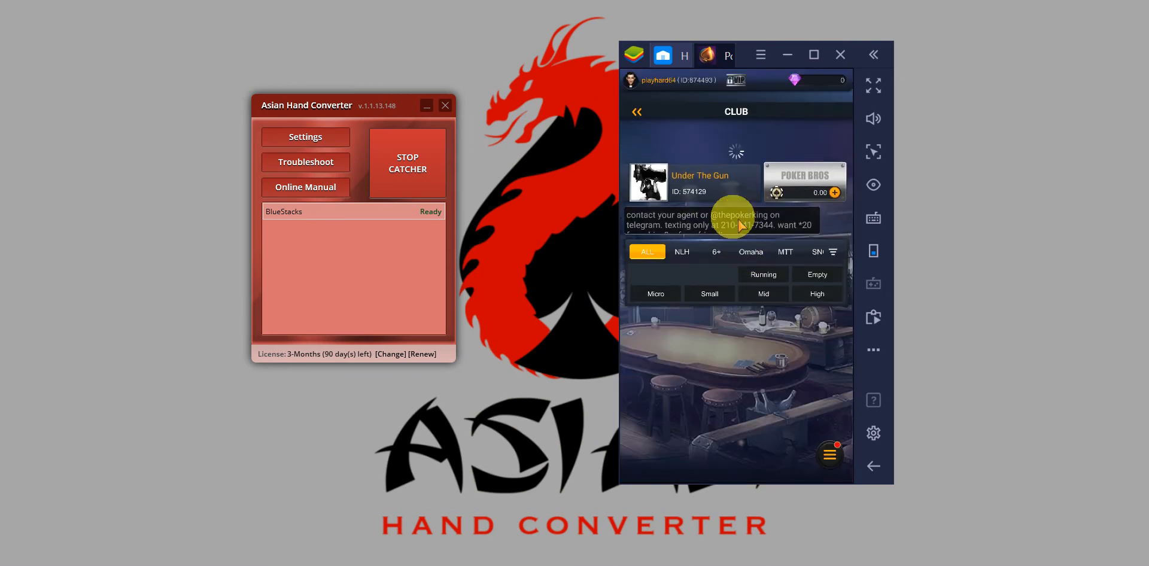
pyautogui.click(829, 454)
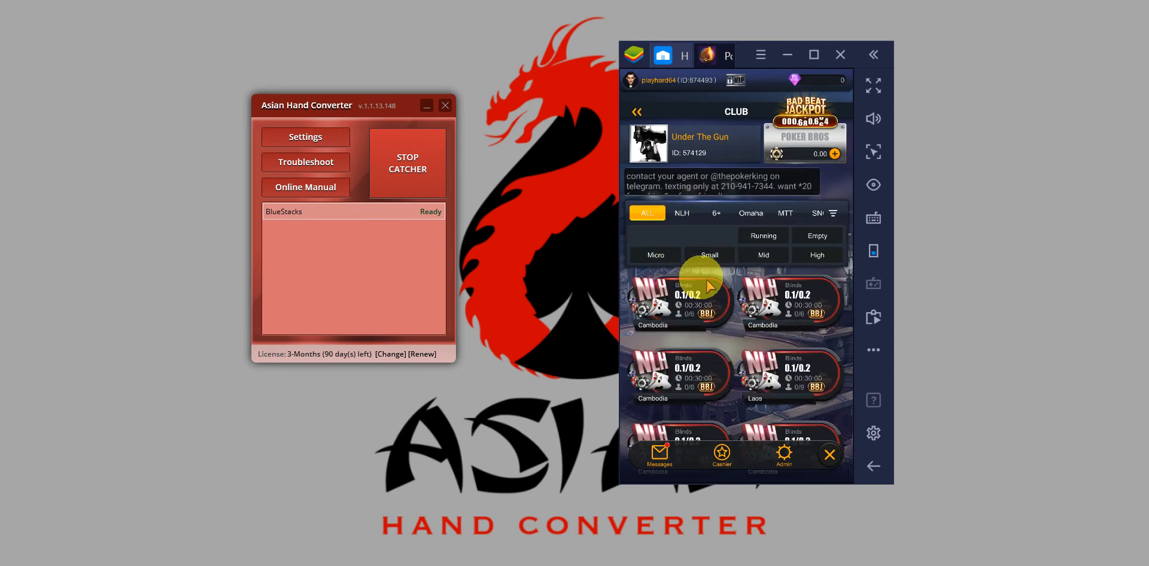
pyautogui.click(681, 160)
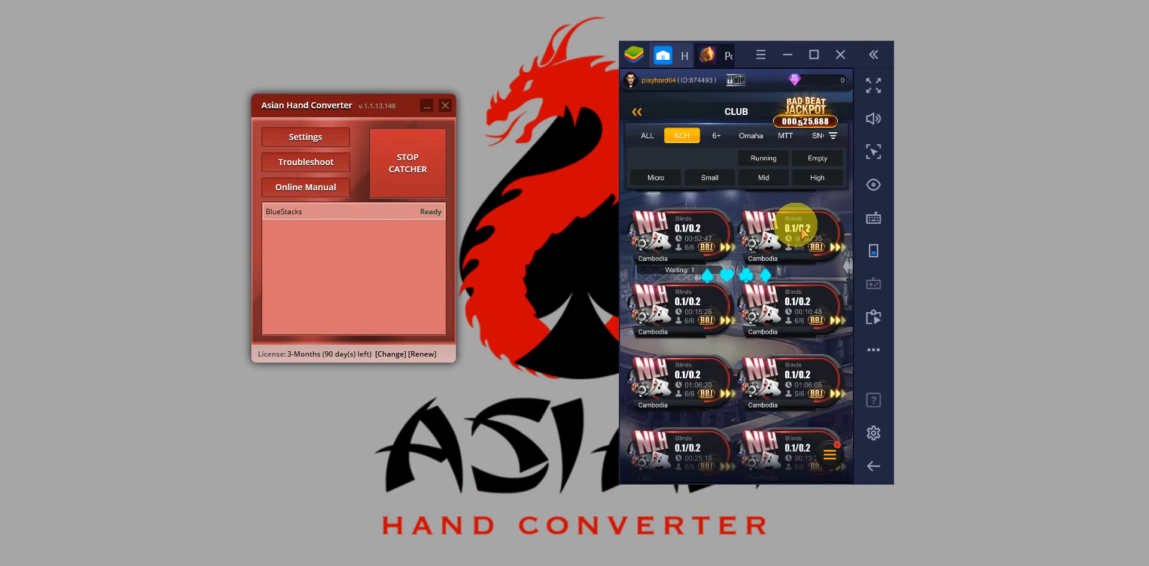
# - Open a 0.1/0.2 NLH table so the HUD loads over it
pyautogui.click(791, 234)
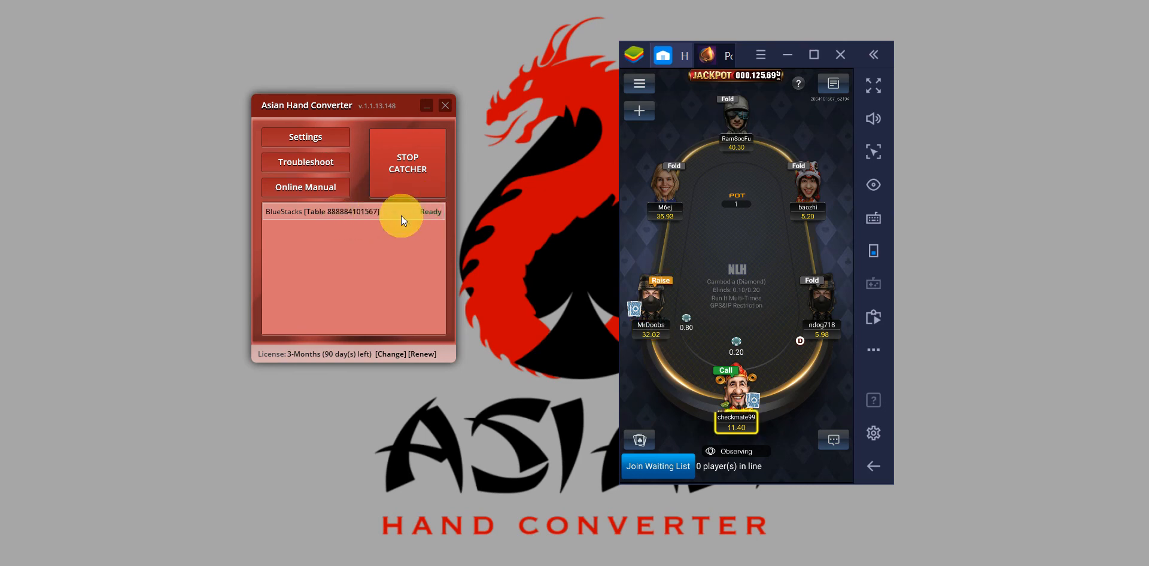
pyautogui.moveTo(424, 224)
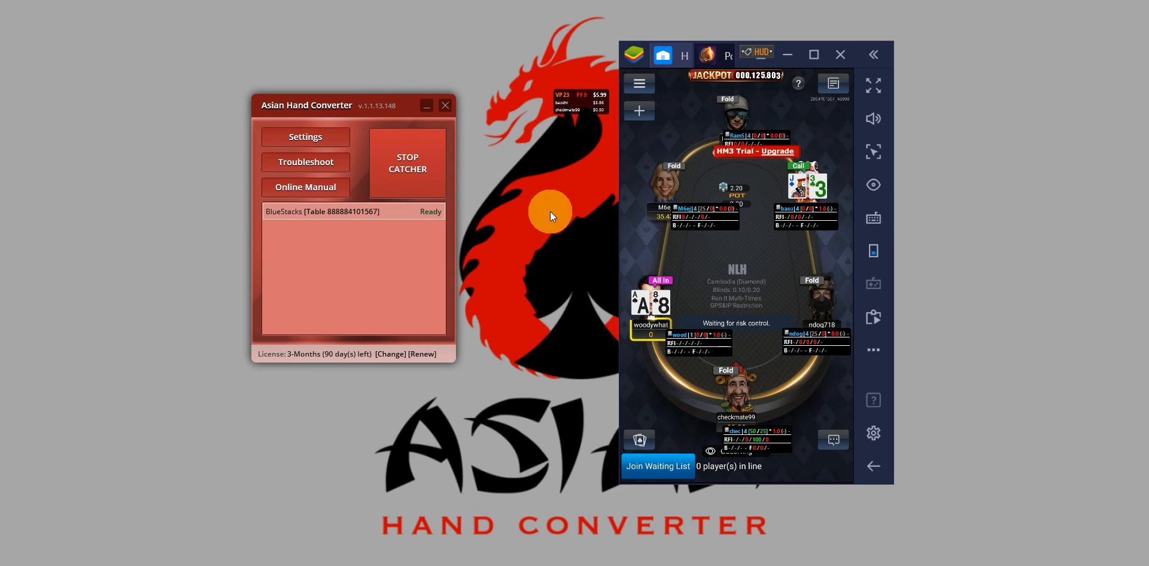
pyautogui.moveTo(707, 139)
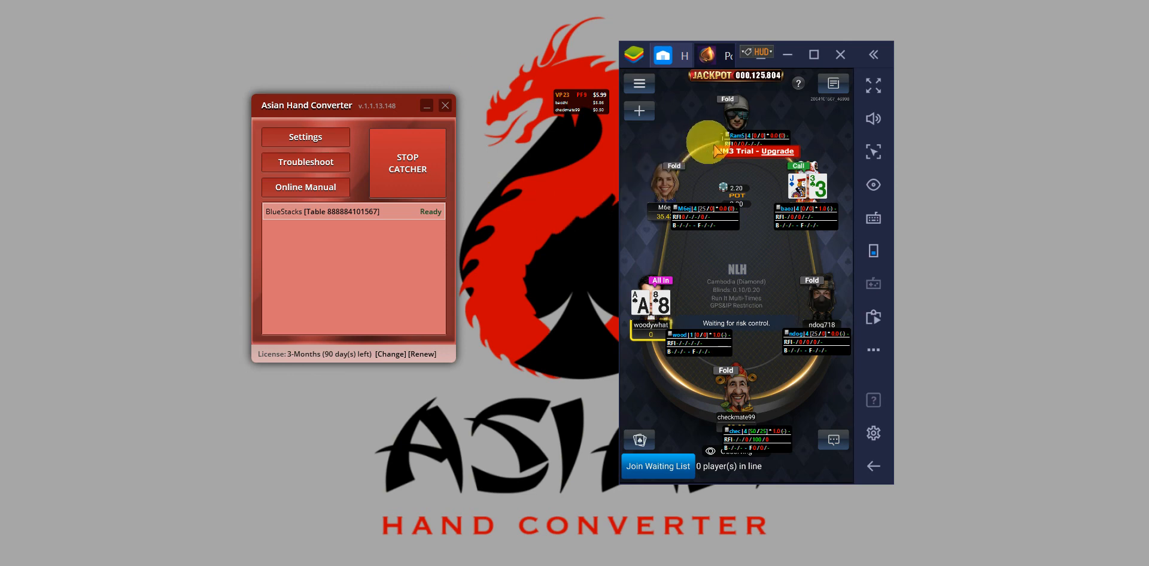